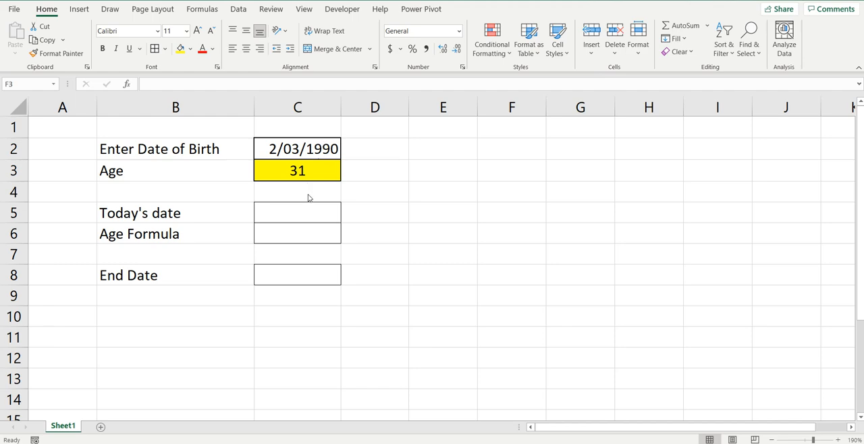
mouse_move(204, 189)
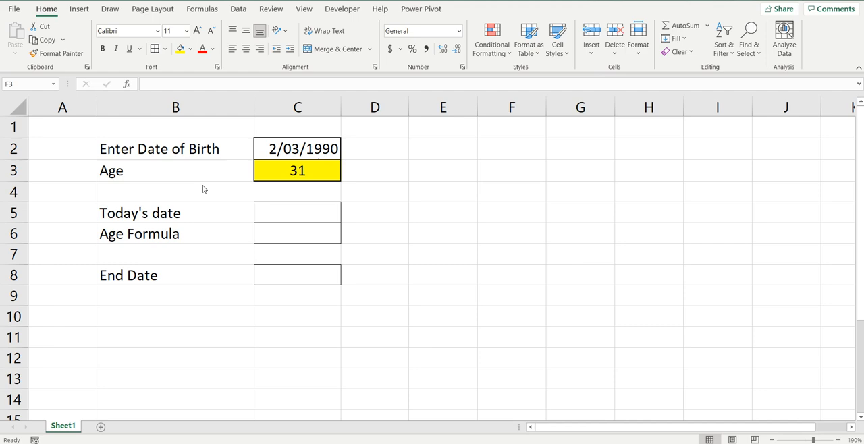
mouse_move(272, 154)
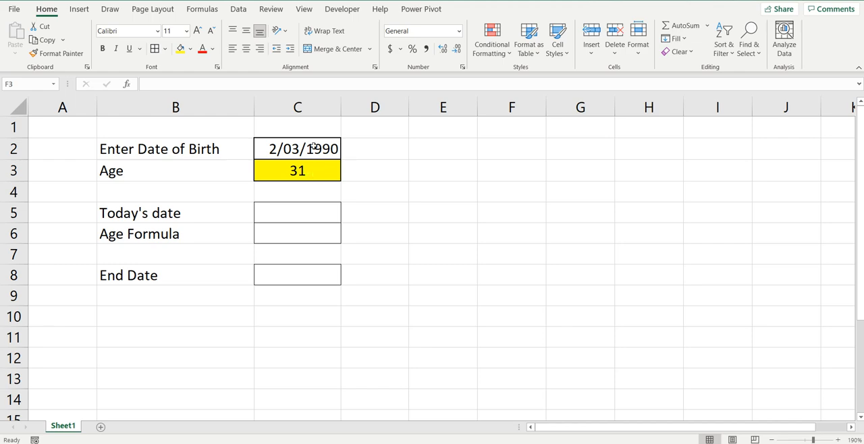
Step: Enter 14/11/2003 as the birth date in C2, updating the age to 17
left_click(297, 149)
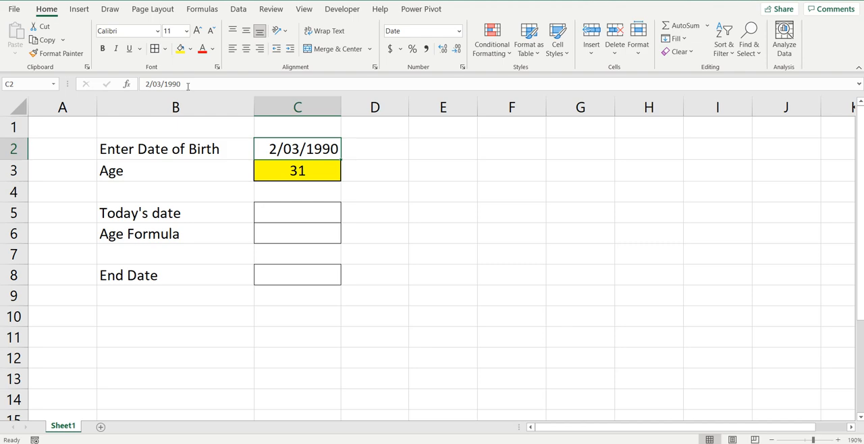
type("14/11/200")
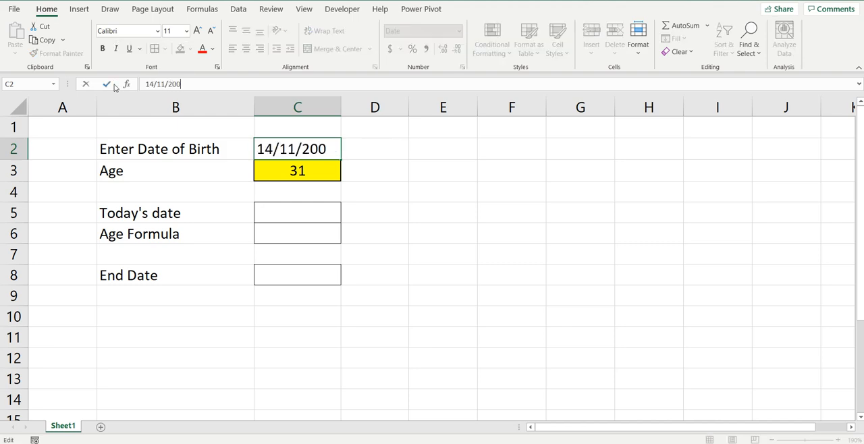
key("Enter")
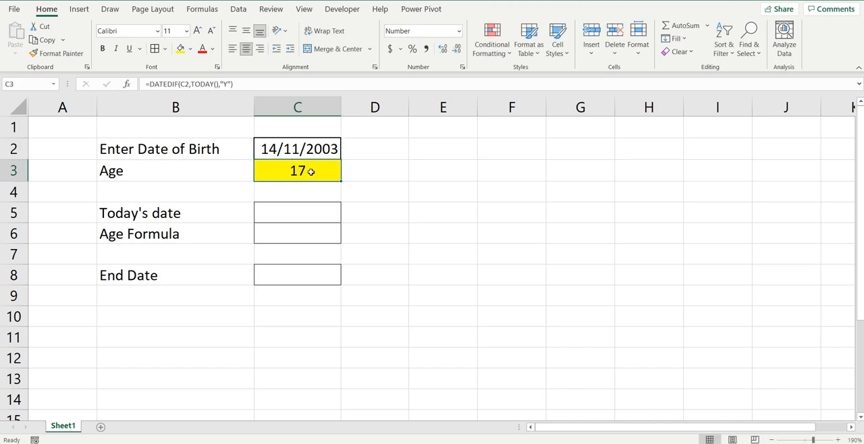
mouse_move(195, 225)
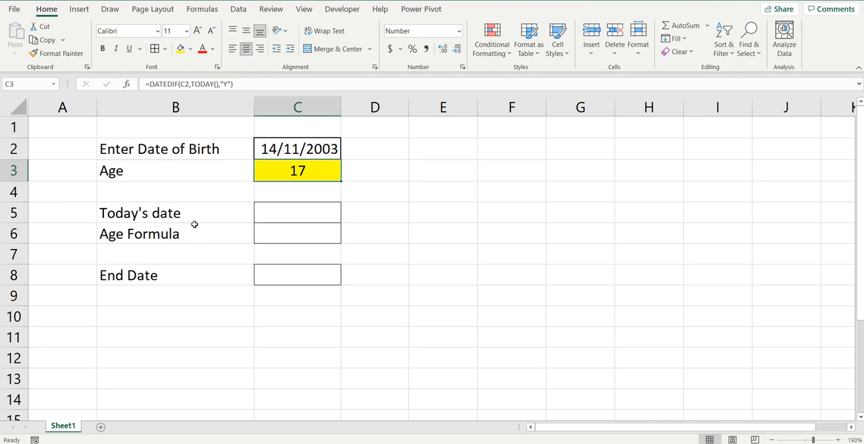
mouse_move(288, 275)
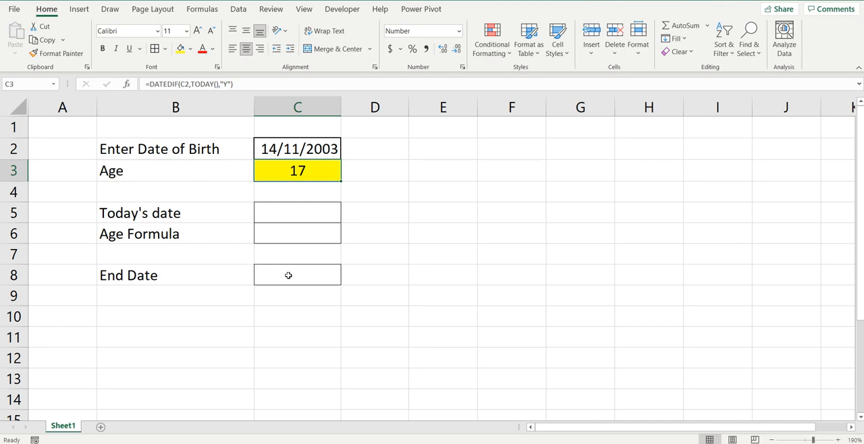
mouse_move(266, 275)
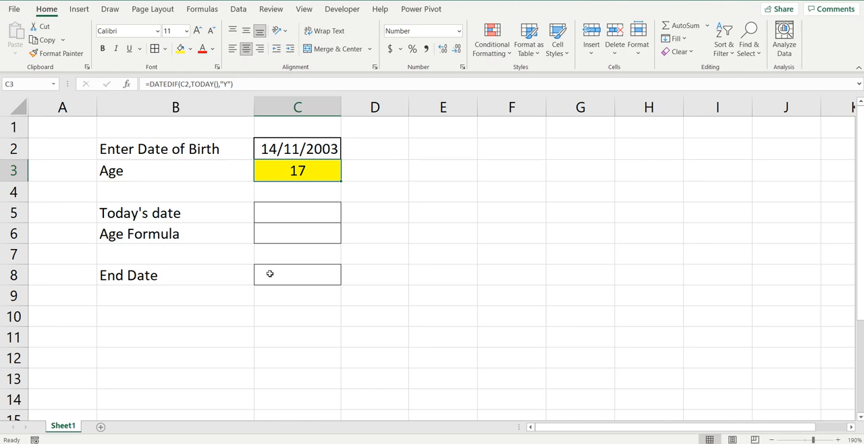
mouse_move(195, 275)
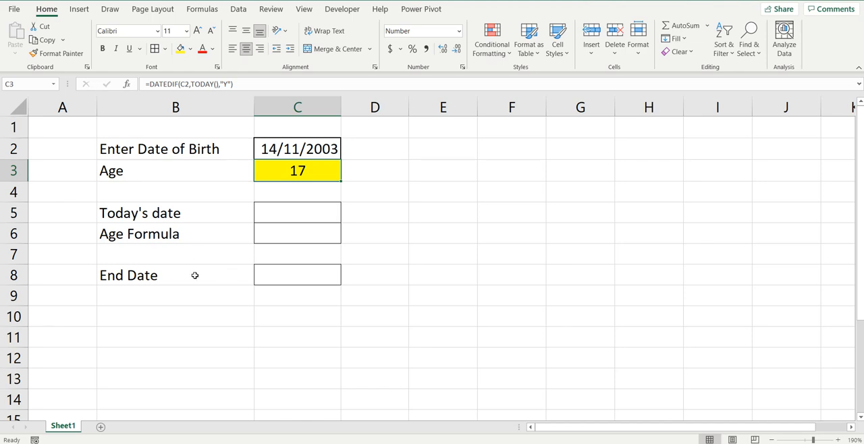
Step: Put =TODAY() in C5 so Today's date shows 30/08/2021
left_click(280, 213)
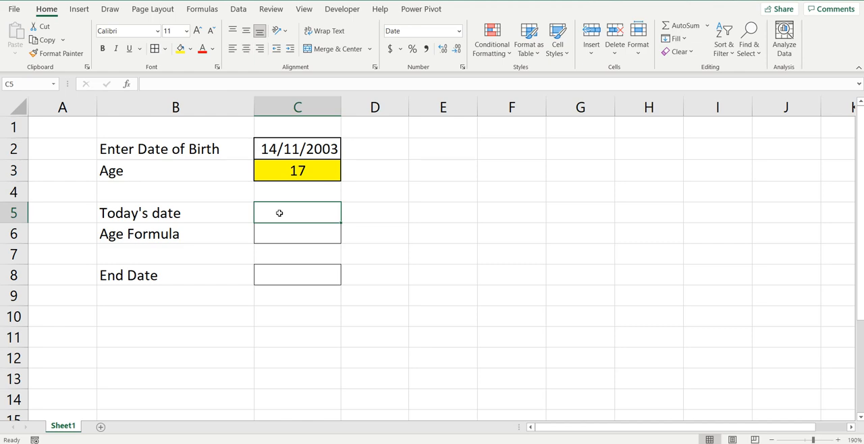
type("=")
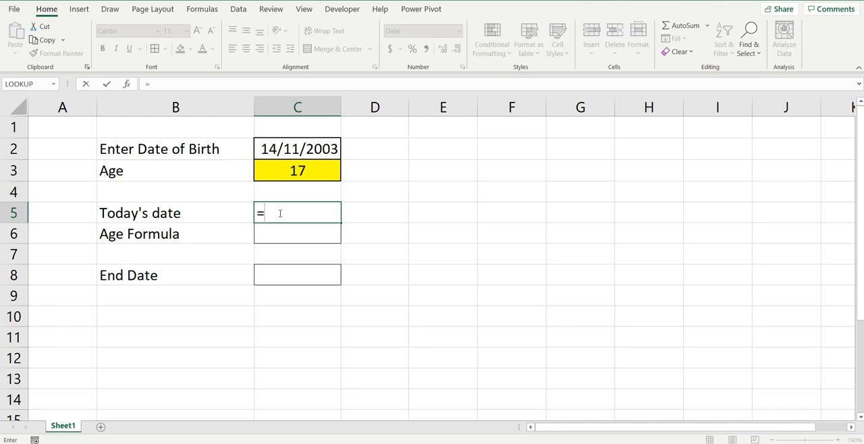
type("today(")
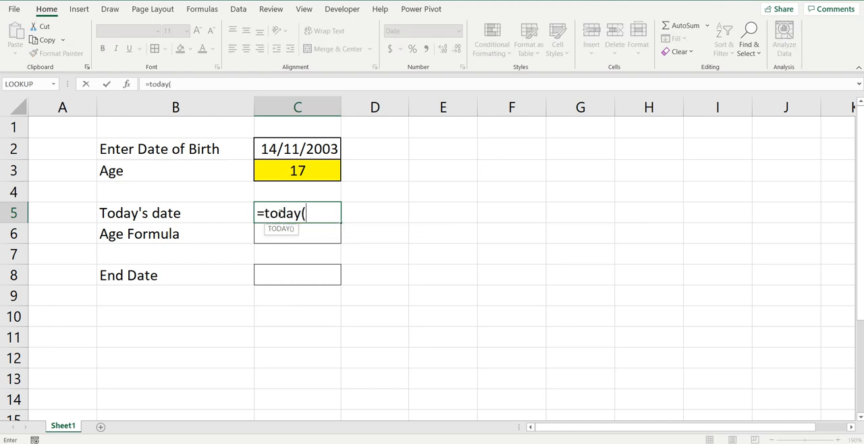
key("Enter")
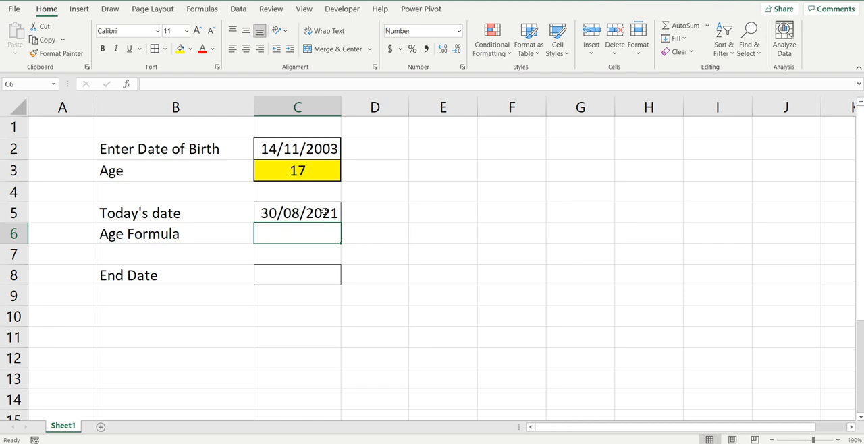
mouse_move(348, 213)
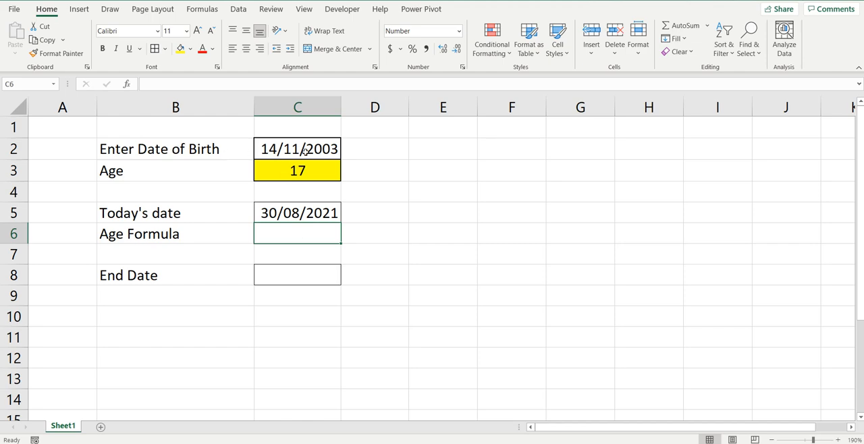
mouse_move(254, 205)
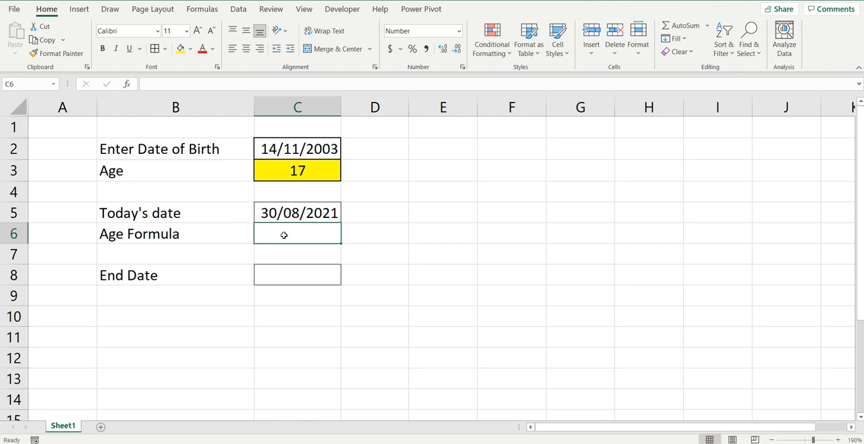
mouse_move(289, 237)
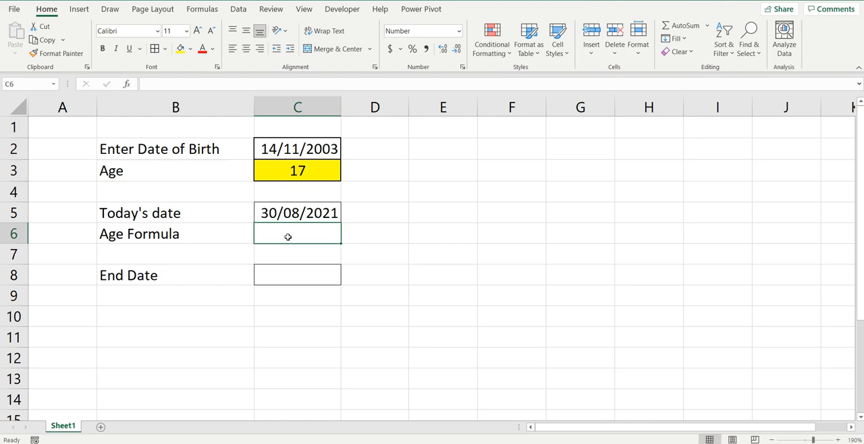
Step: Enter =DATEDIF(C2,TODAY(),"y") in C6 to show an age of 17
type("=")
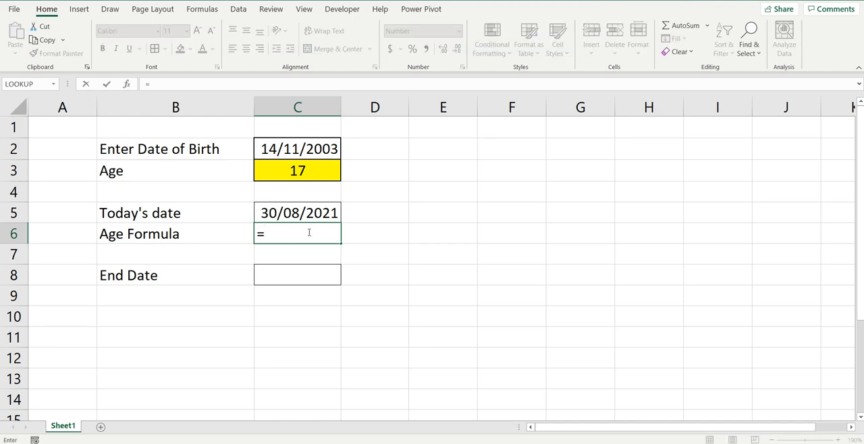
type("datedif")
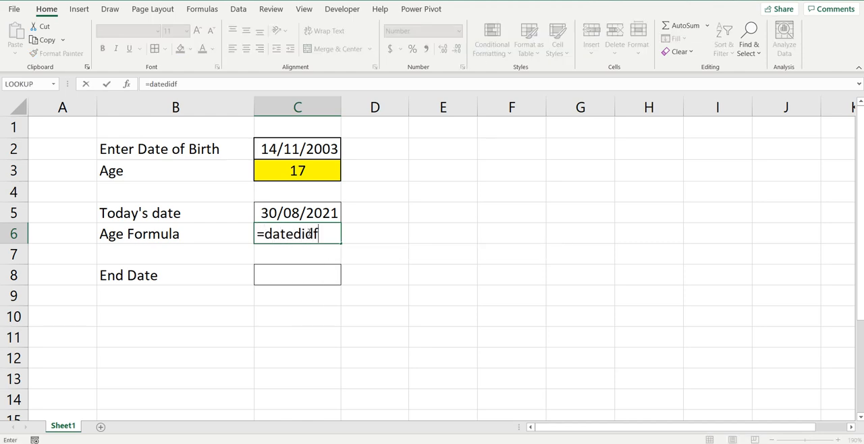
type("(")
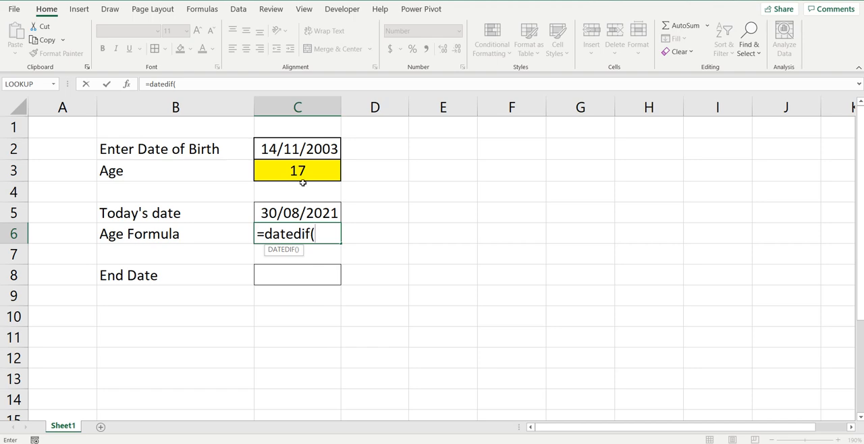
left_click(297, 148)
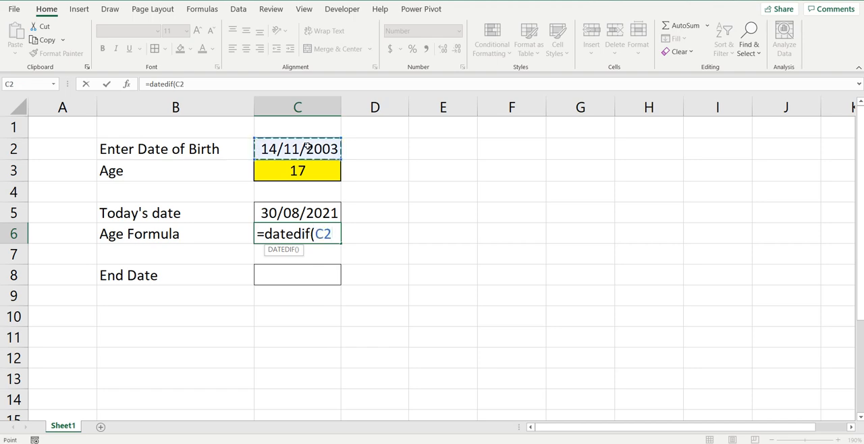
type(",")
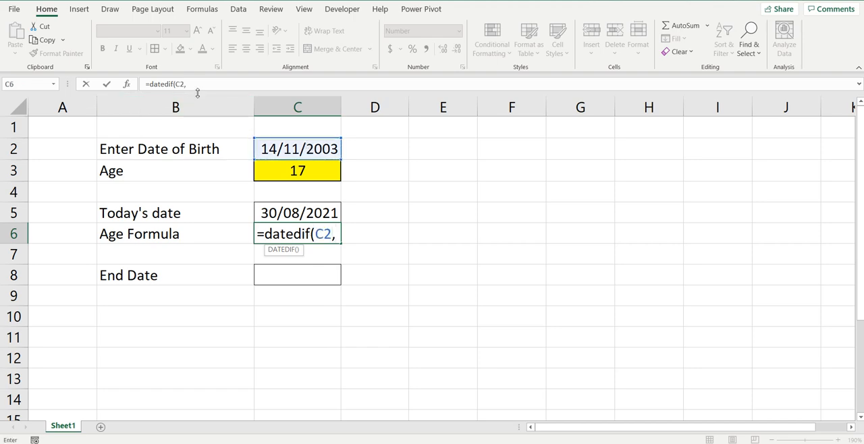
mouse_move(198, 233)
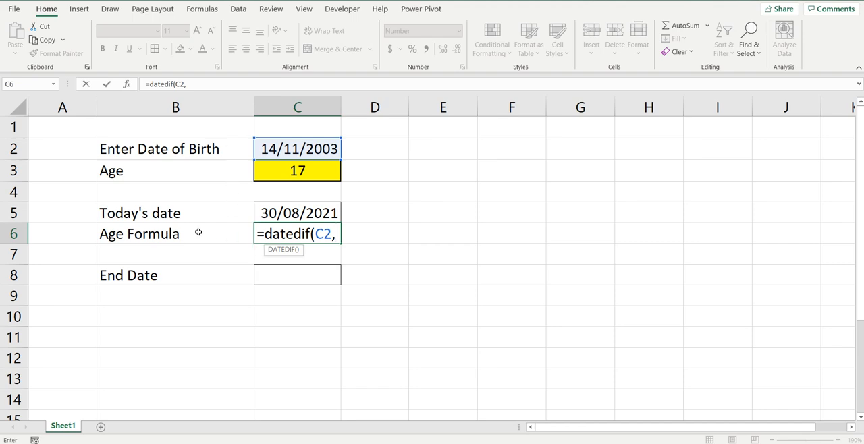
type("today")
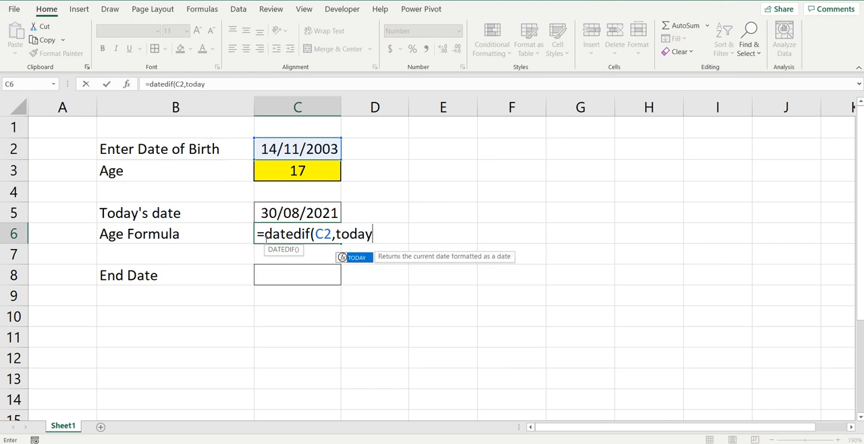
type("(")
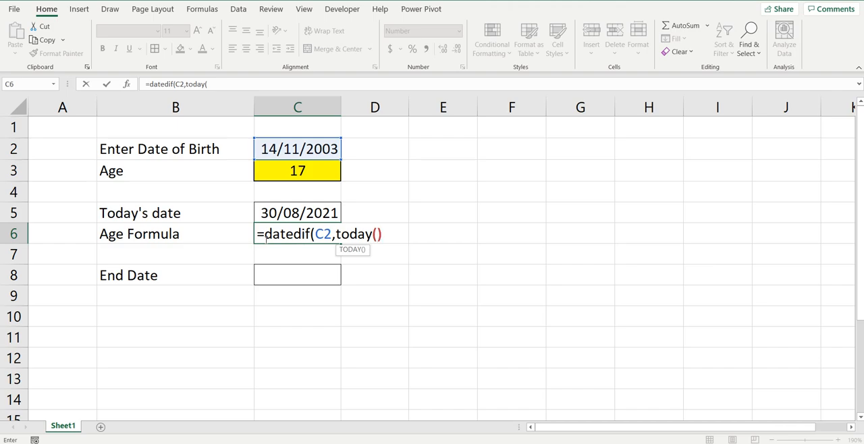
type("),\"")
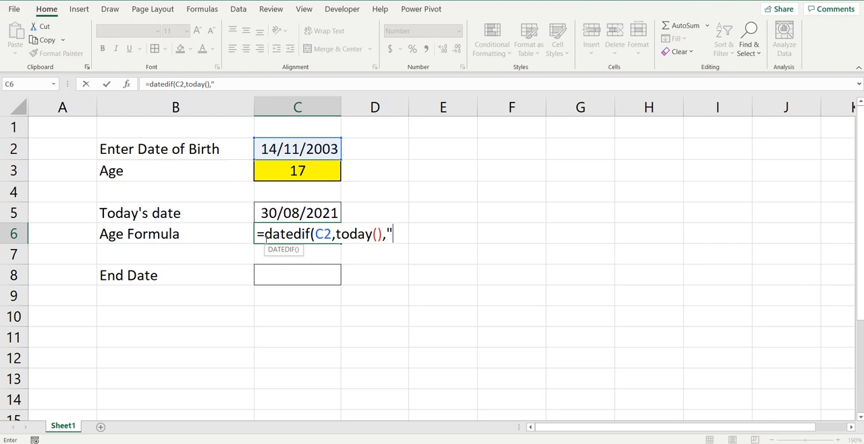
type("y")
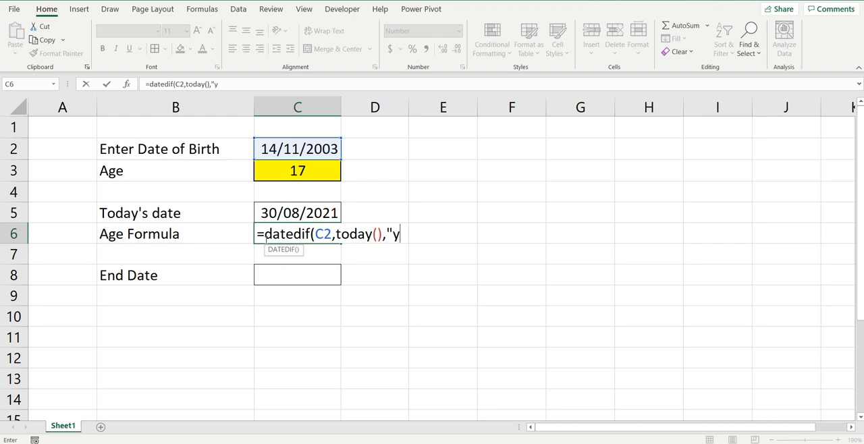
type("\"")
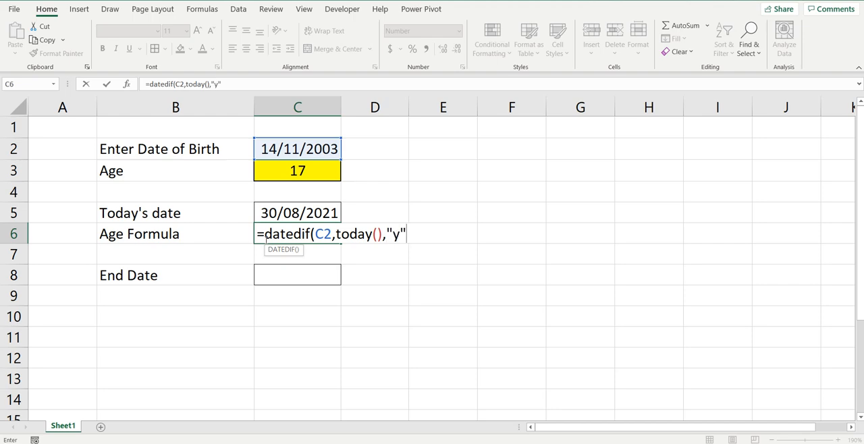
type(")")
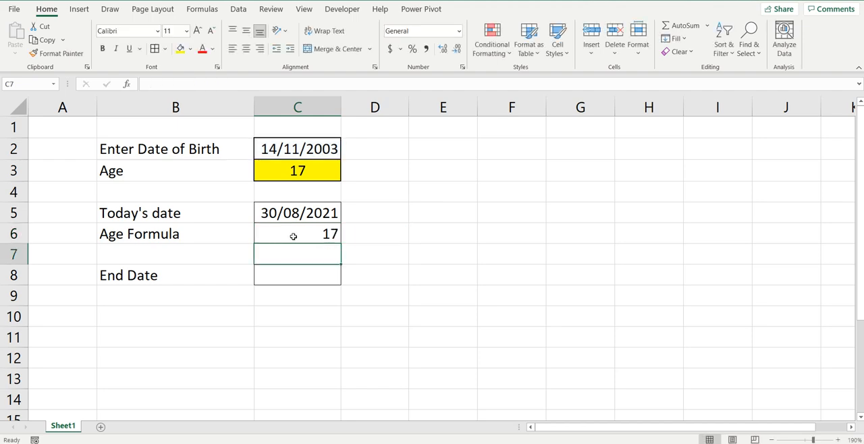
left_click(297, 234)
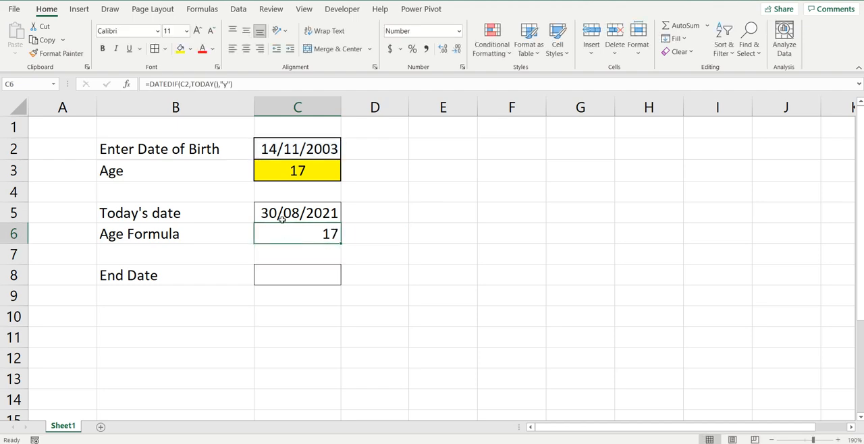
double_click(297, 234)
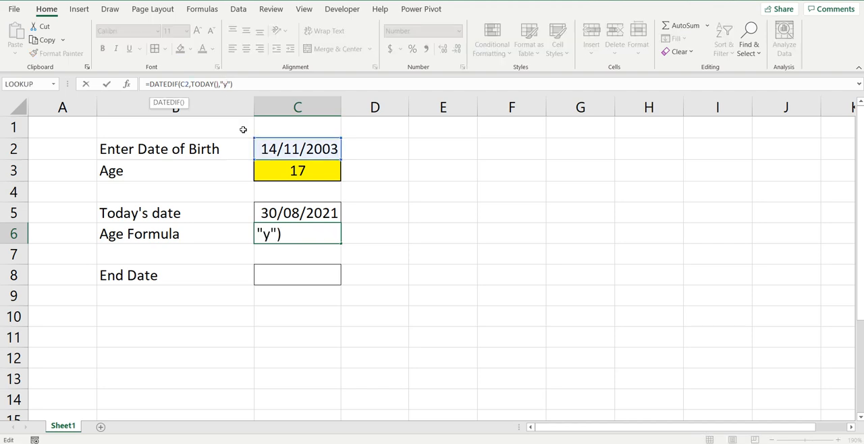
key("Enter")
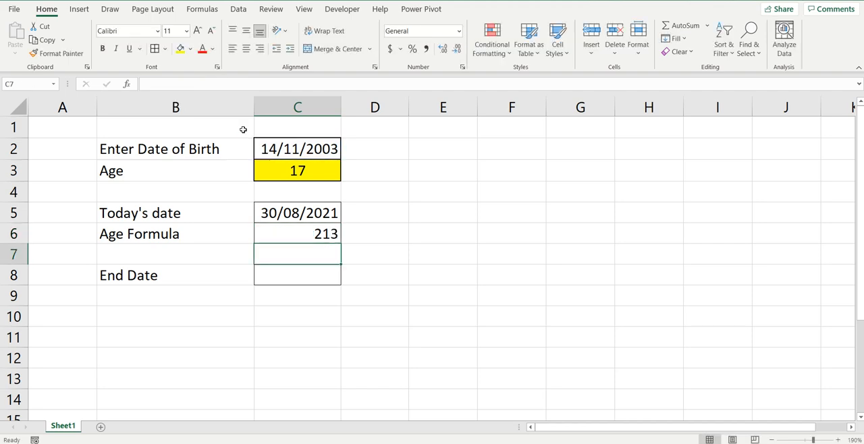
mouse_move(308, 234)
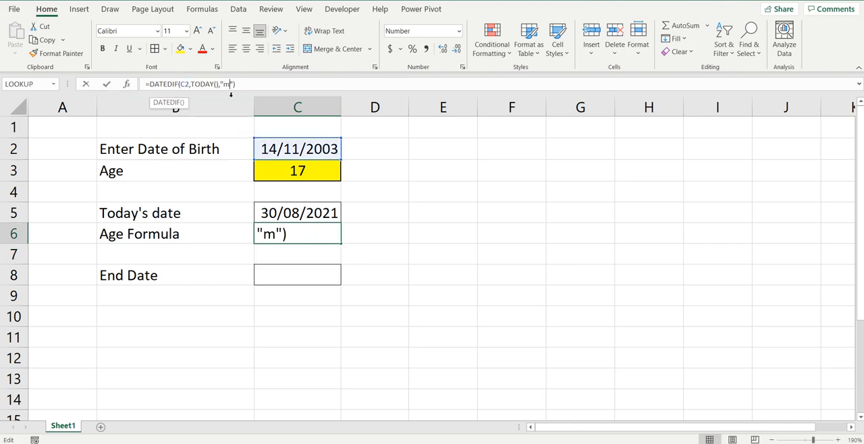
key("Enter")
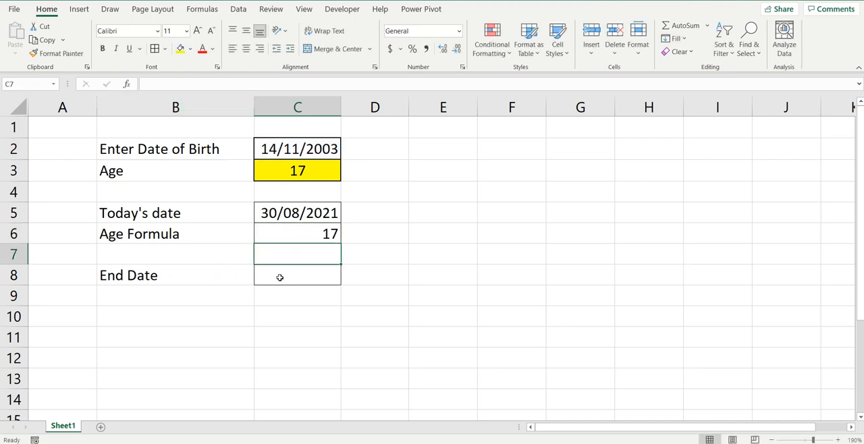
Step: Type 15/6/2028 into the End Date cell C8
left_click(307, 275)
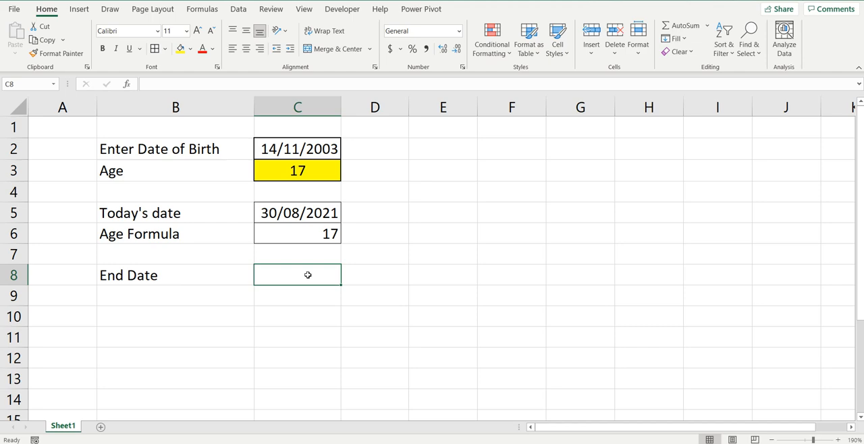
type("15/6")
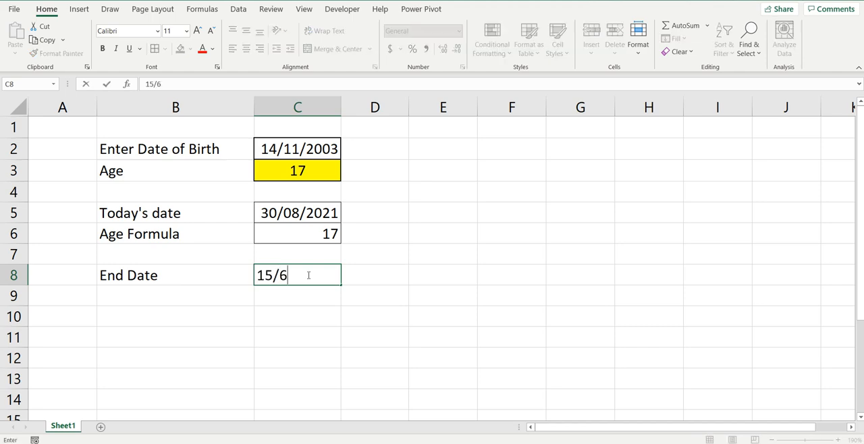
type("/2028")
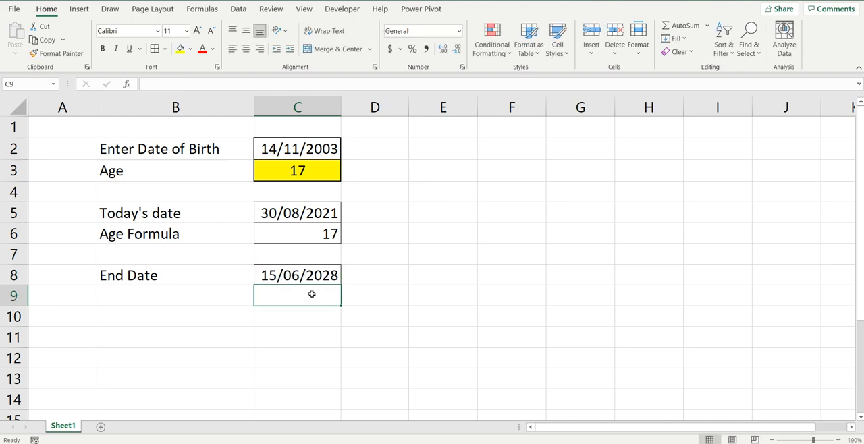
Step: Enter =DATEDIF(C2,C8,"y") in C9, giving an age of 24 at the end date
double_click(297, 296)
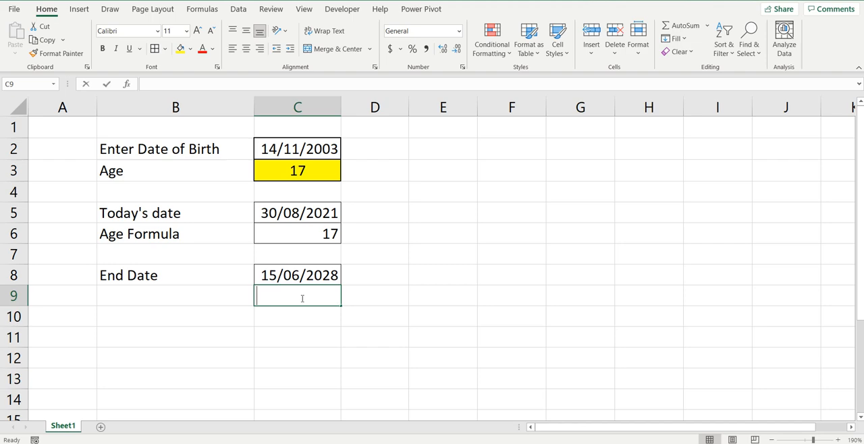
type("=did")
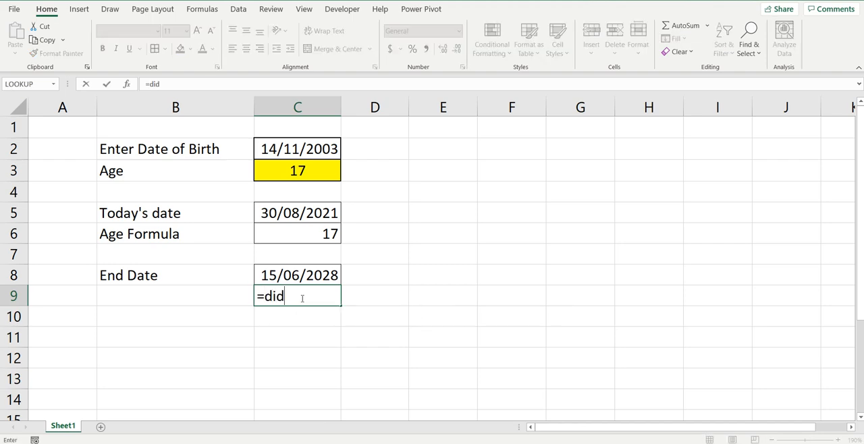
type("atedif(C2,")
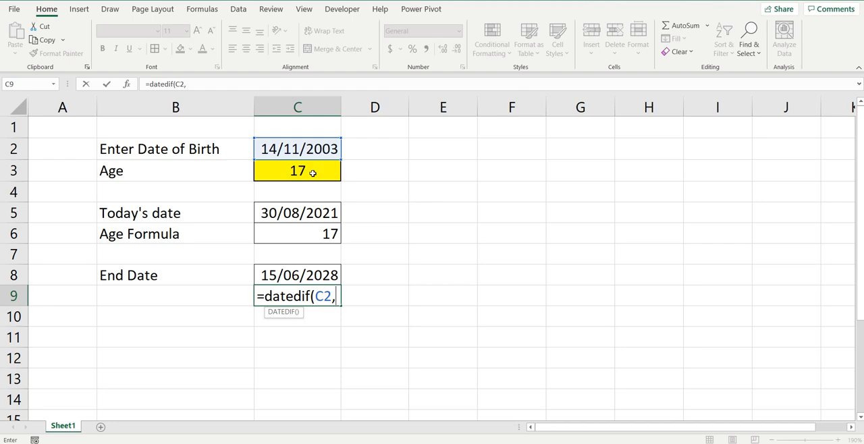
mouse_move(294, 274)
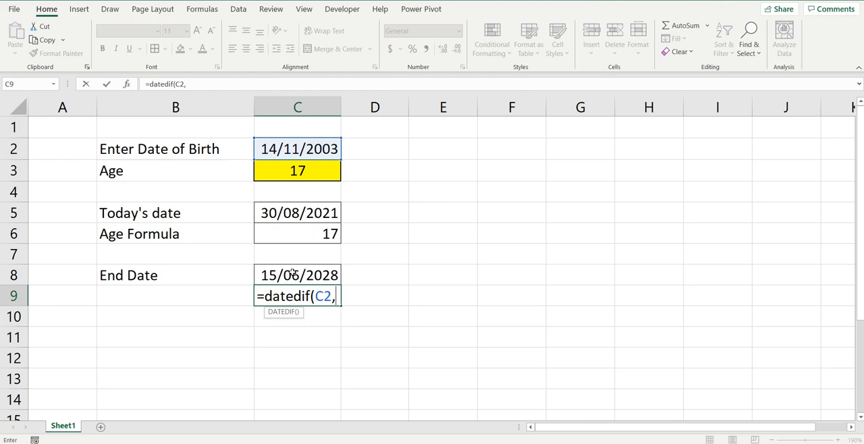
left_click(297, 275)
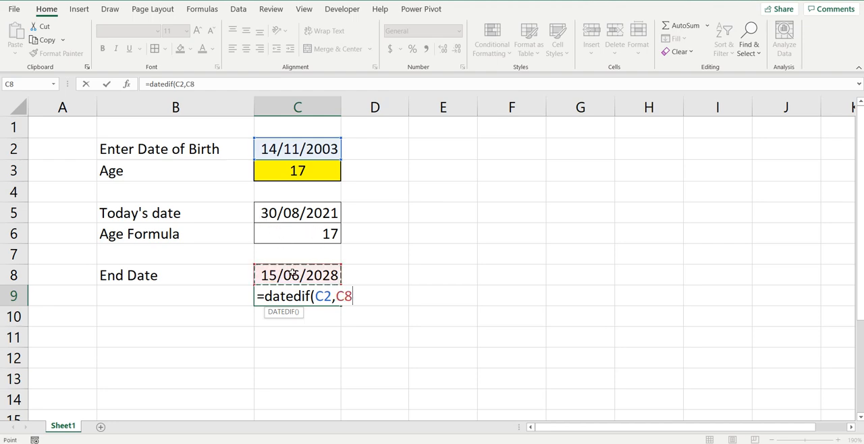
type(",\"y")
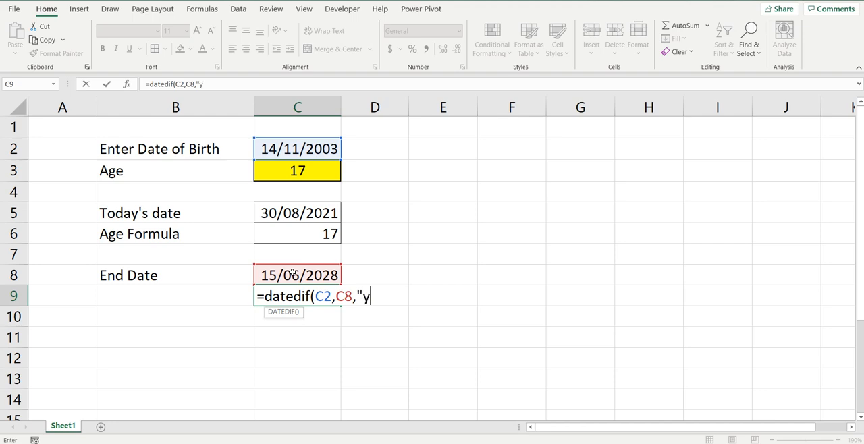
key("Enter")
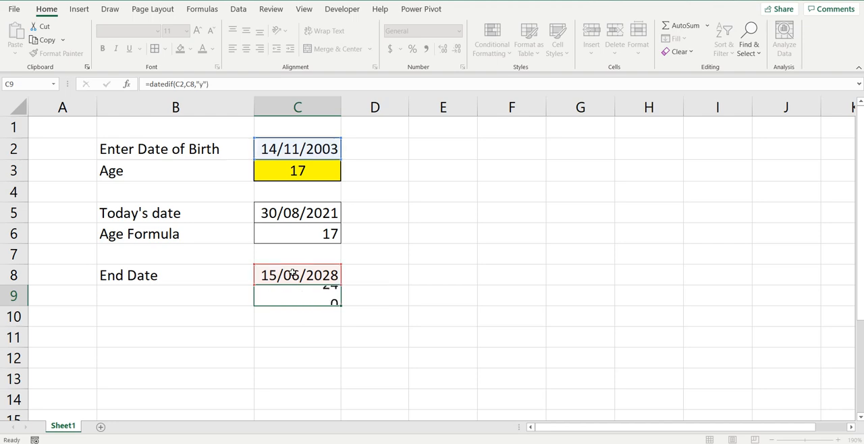